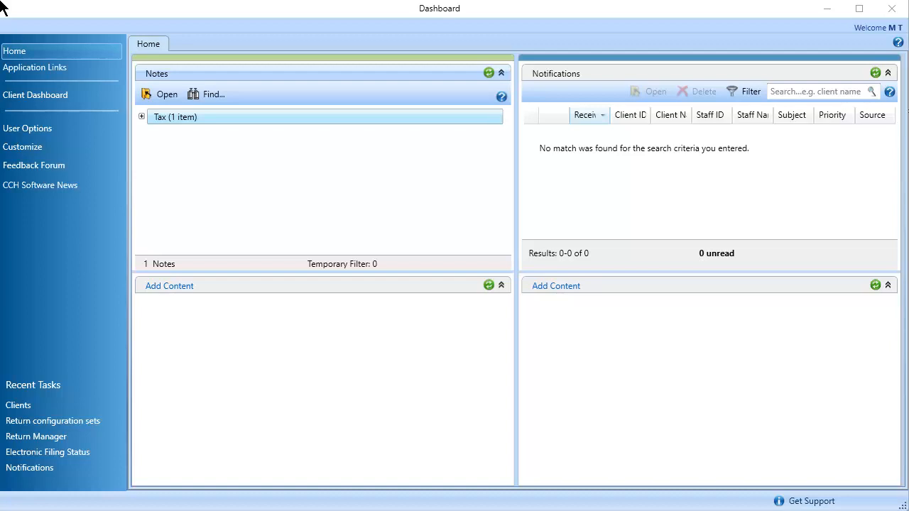
mouse_move(35, 68)
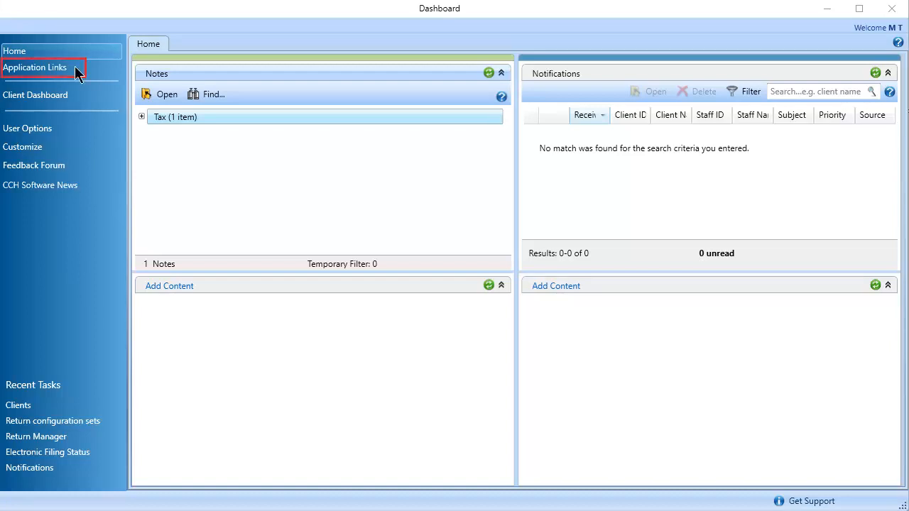
Step: Reach the Security Groups list in Staff Manager via the dashboard's Application Links
left_click(36, 68)
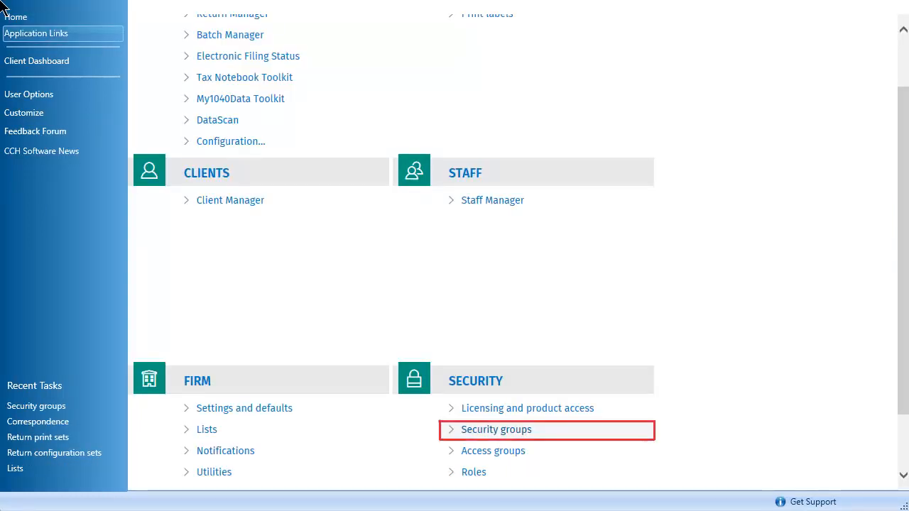
mouse_move(526, 440)
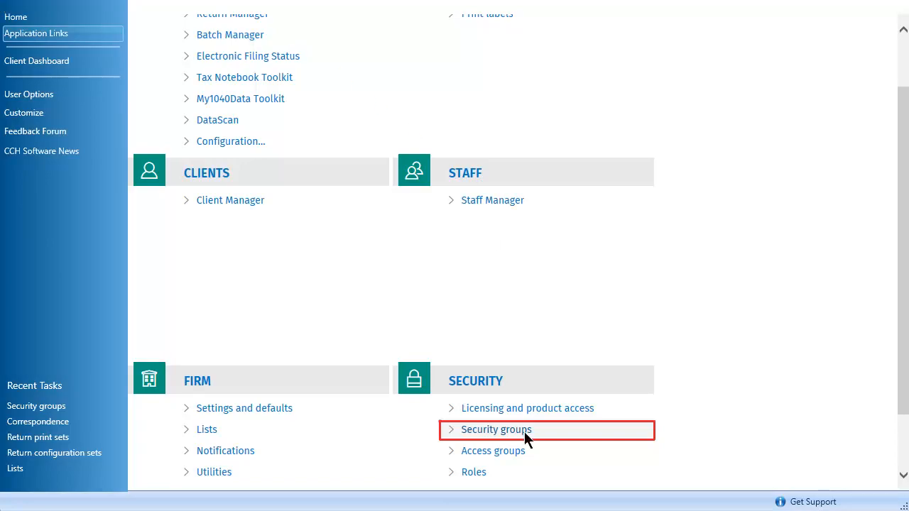
left_click(497, 429)
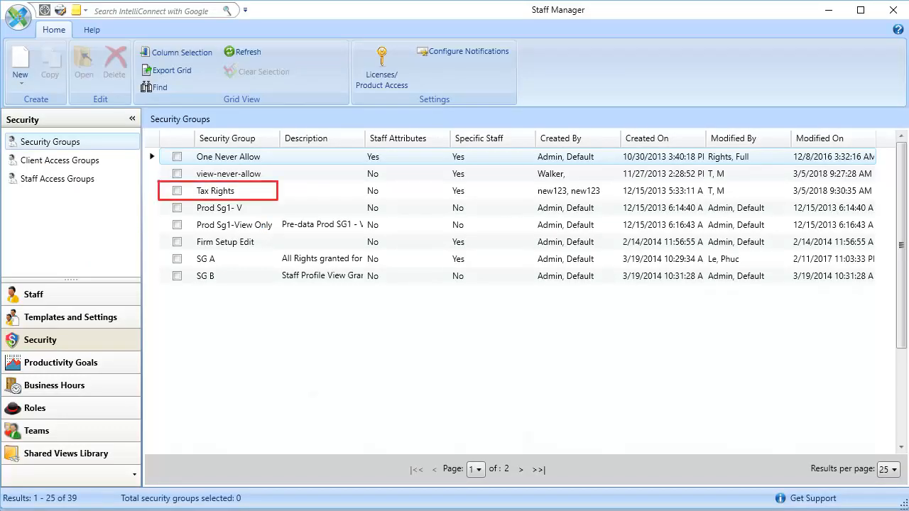
Step: Show the Tax Rights group's functional rights under the Tax category
double_click(216, 190)
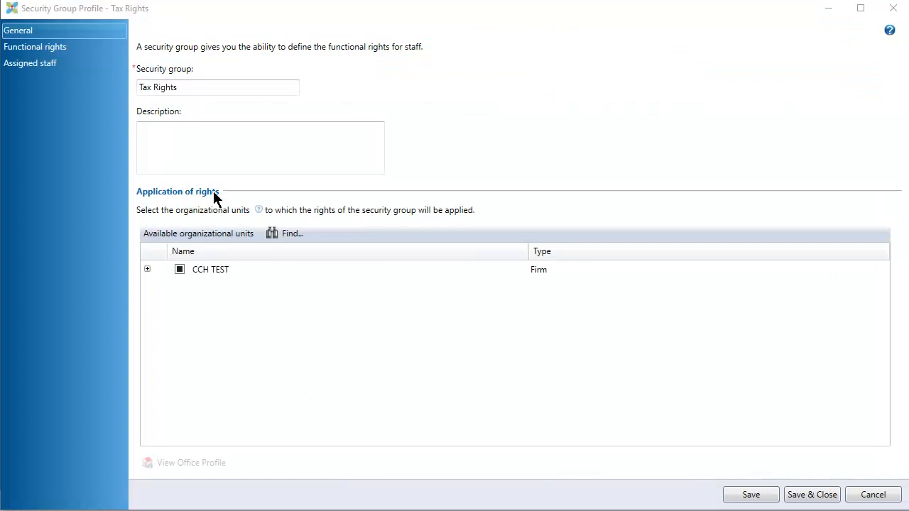
left_click(44, 48)
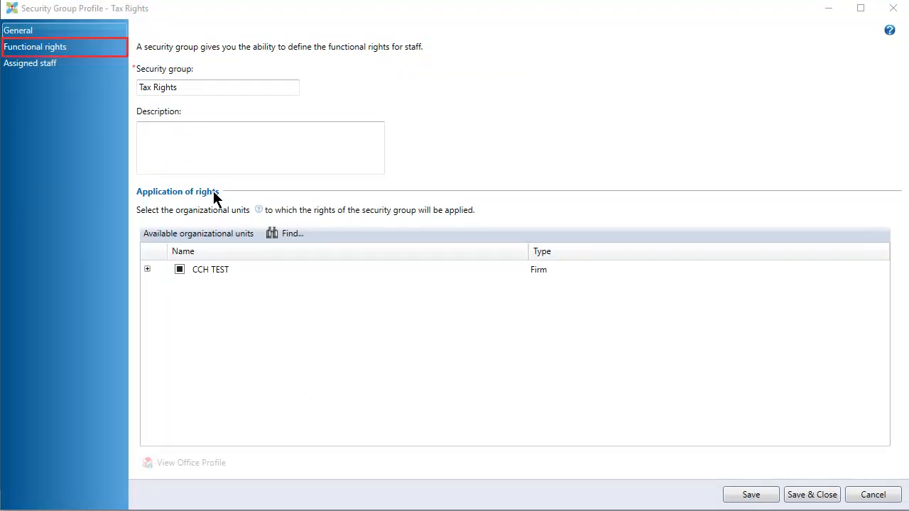
left_click(42, 47)
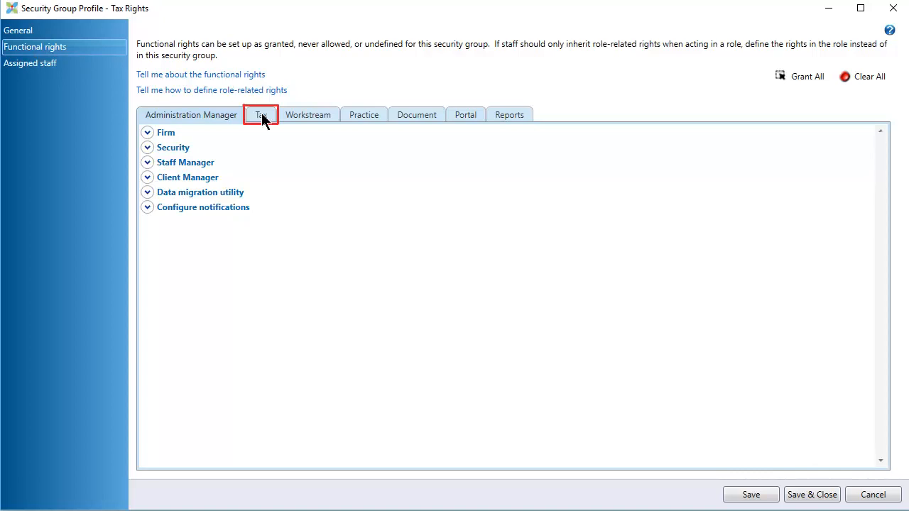
left_click(262, 114)
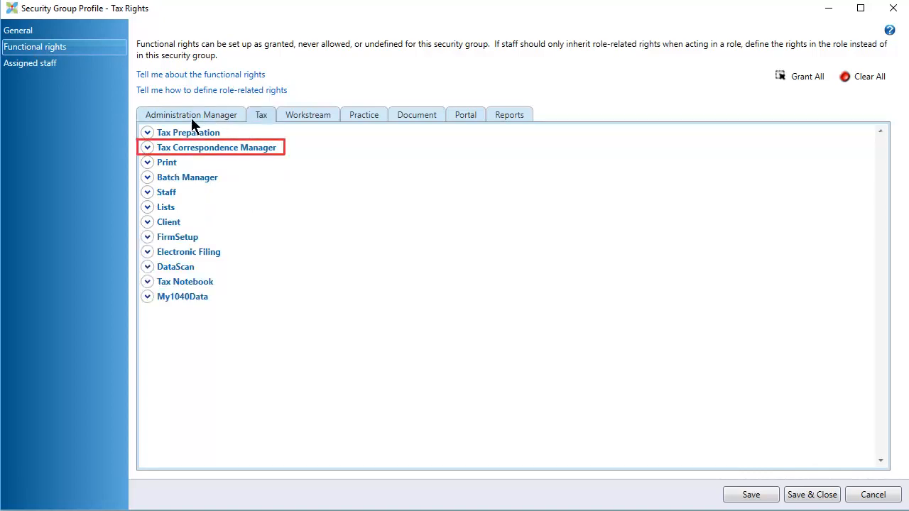
Step: Grant Edit on Access Correspondence Libraries and Modify letters for return under Tax Correspondence Manager
left_click(148, 147)
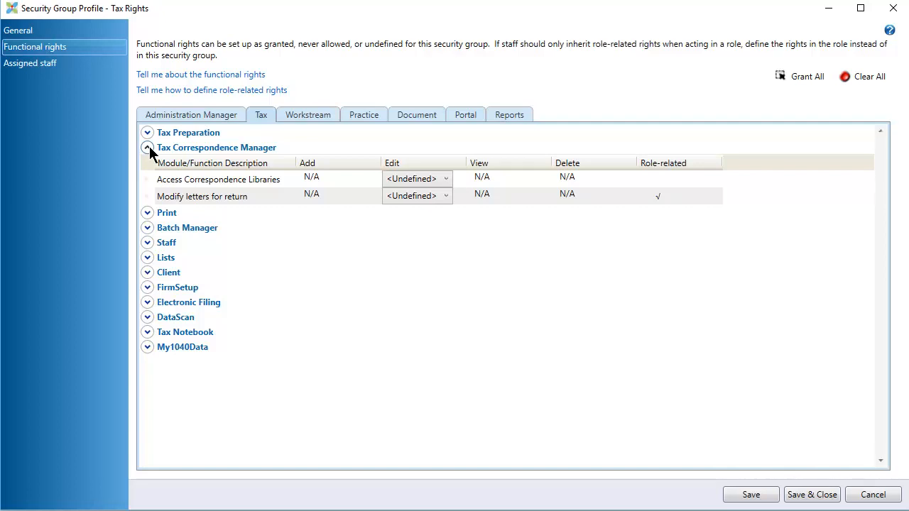
left_click(418, 179)
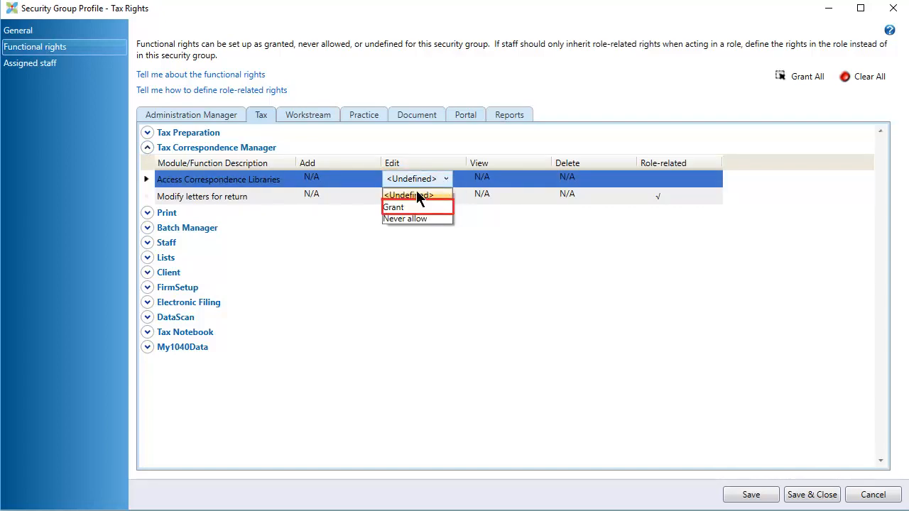
left_click(393, 207)
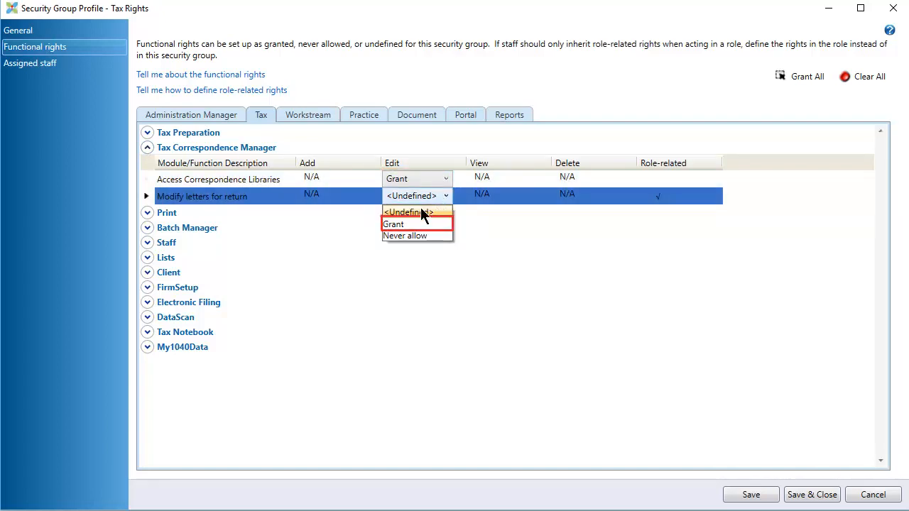
left_click(395, 224)
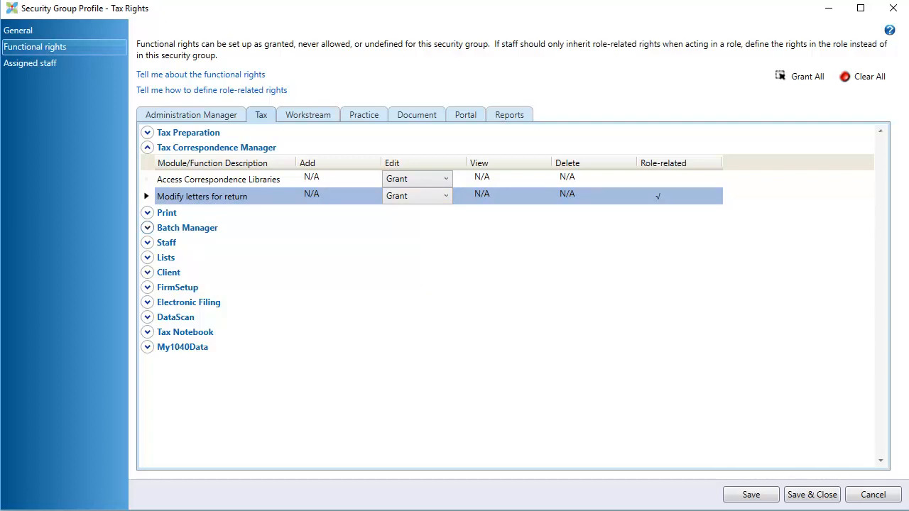
left_click(677, 196)
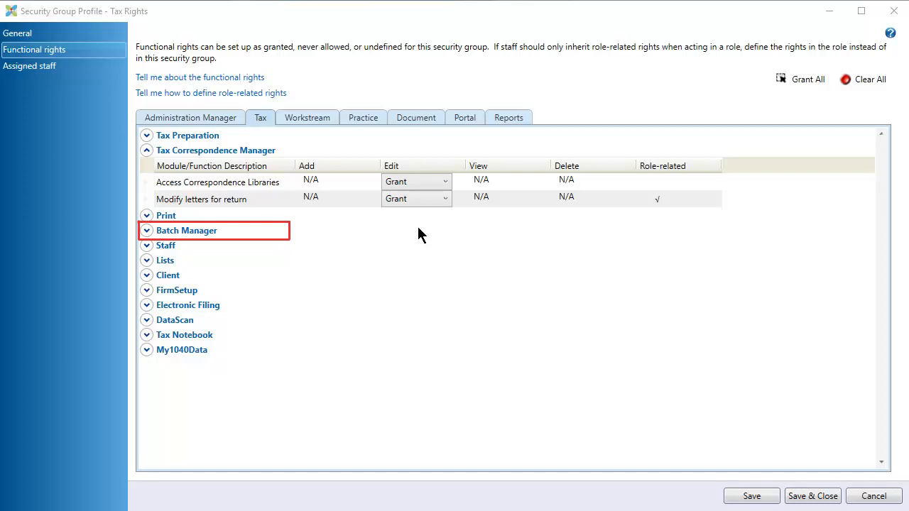
Step: Grant Edit on Access Organizer letter libraries under Batch Manager, leaving the others undefined
left_click(146, 230)
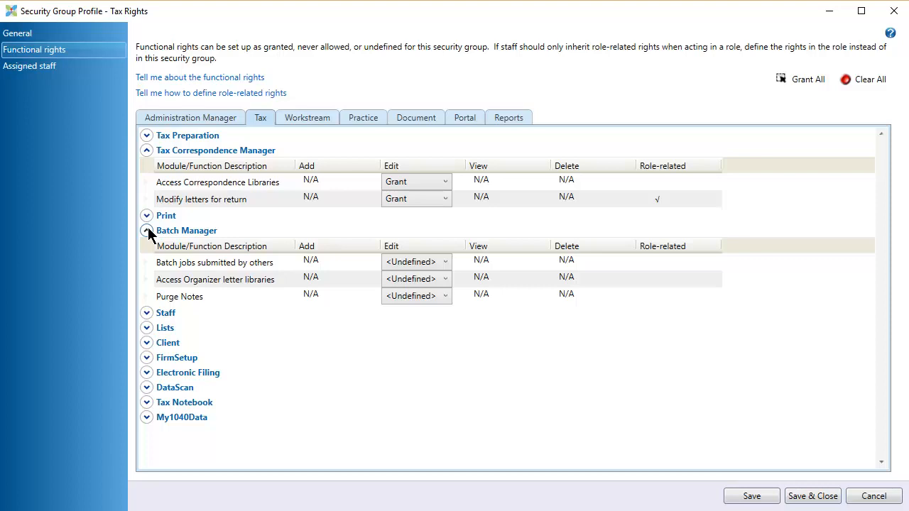
left_click(416, 279)
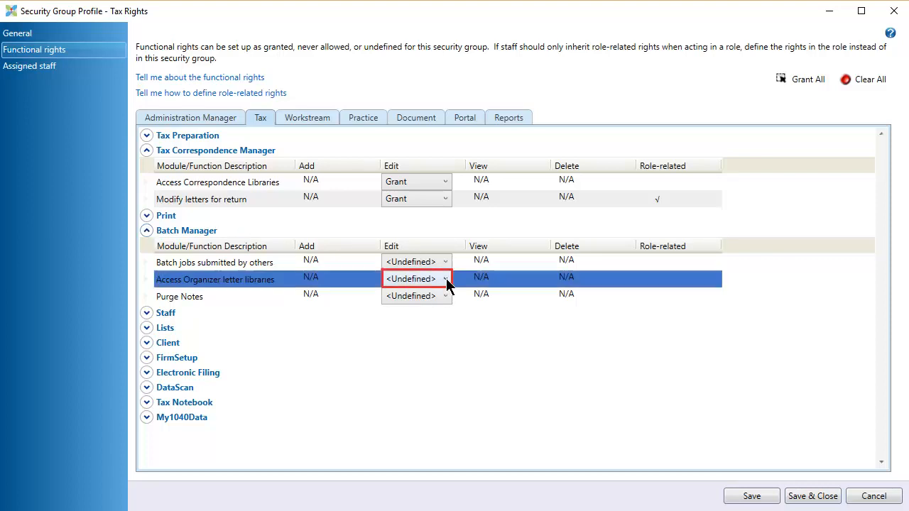
left_click(416, 278)
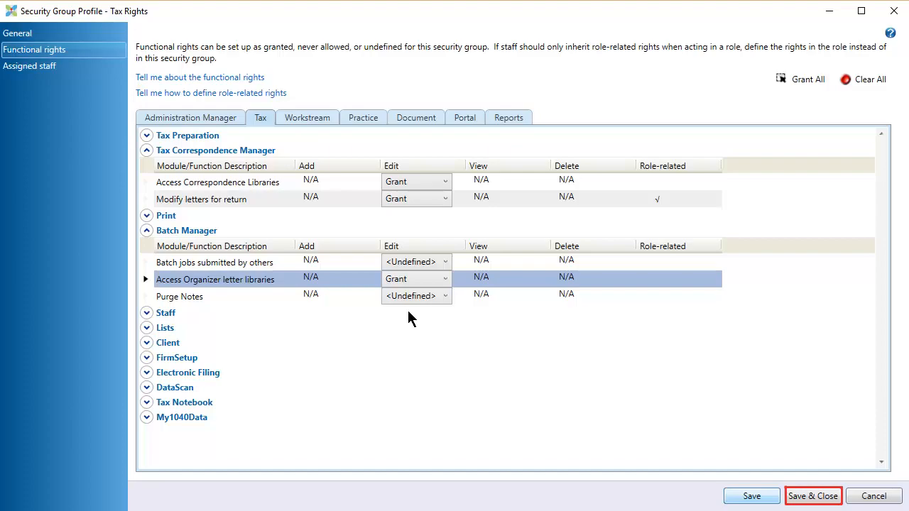